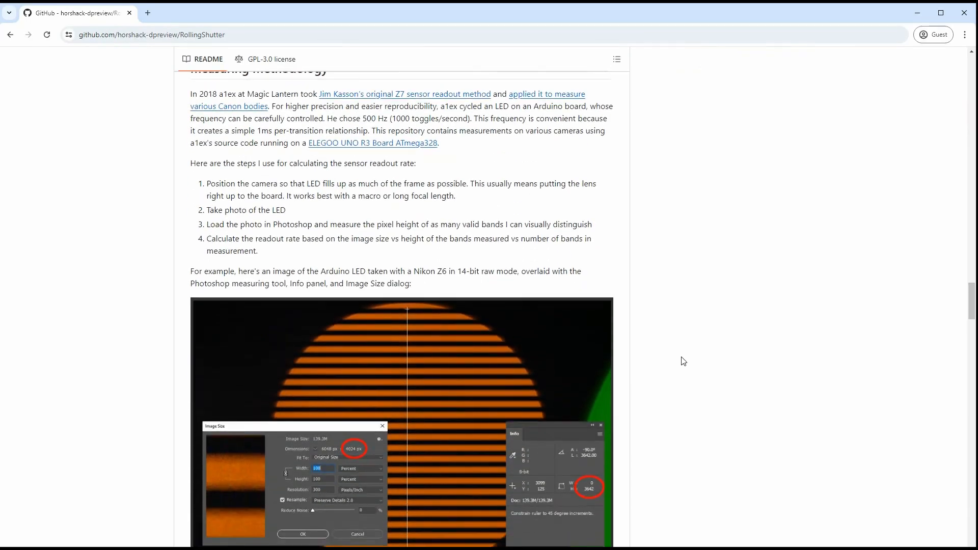
Step: Scroll the RollingShutter README down to the Test Setup section with the UNO R3 photo
scroll("down", 3)
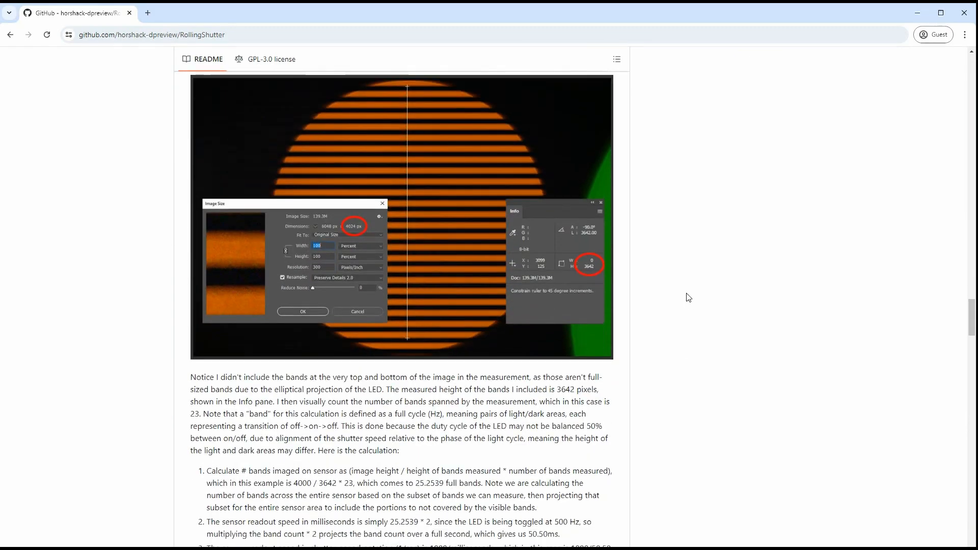
scroll("down", 3)
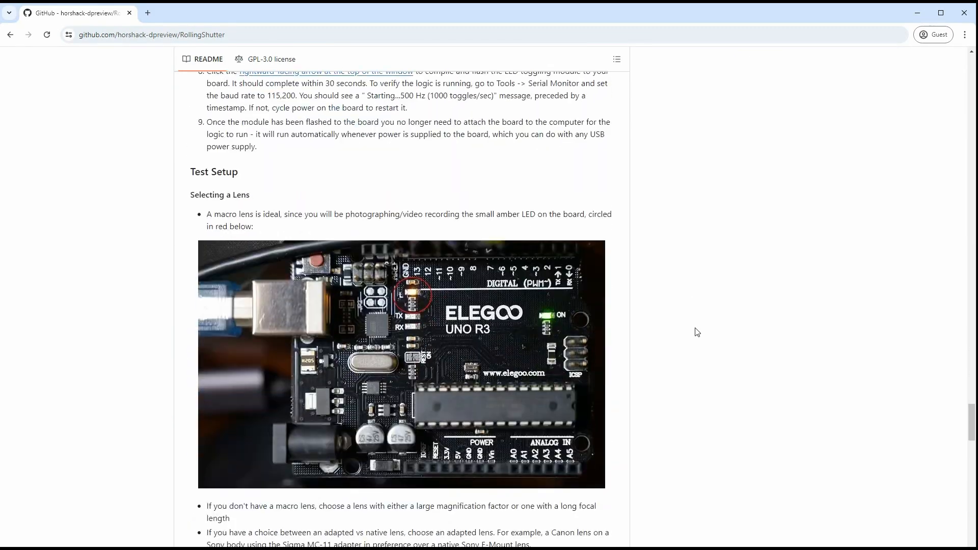
scroll("down", 3)
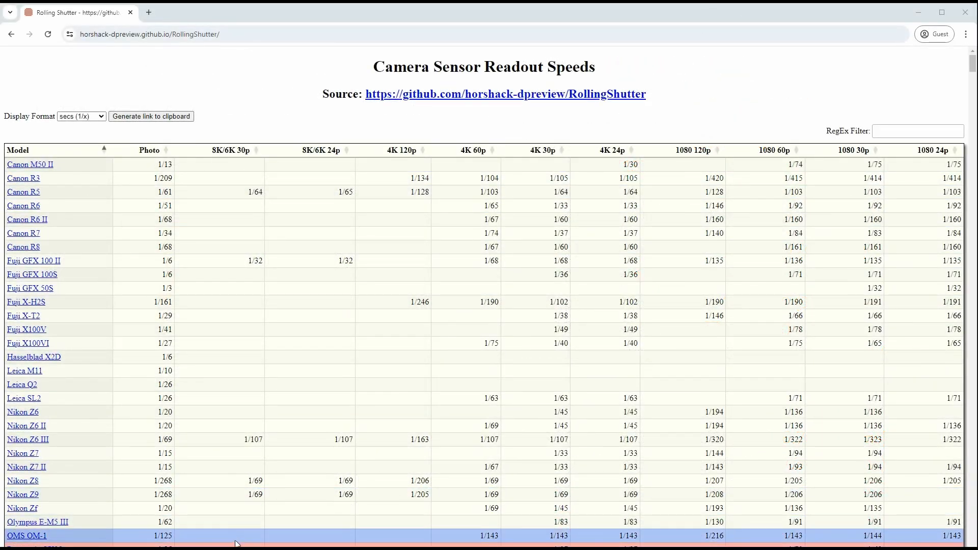
scroll("down", 3)
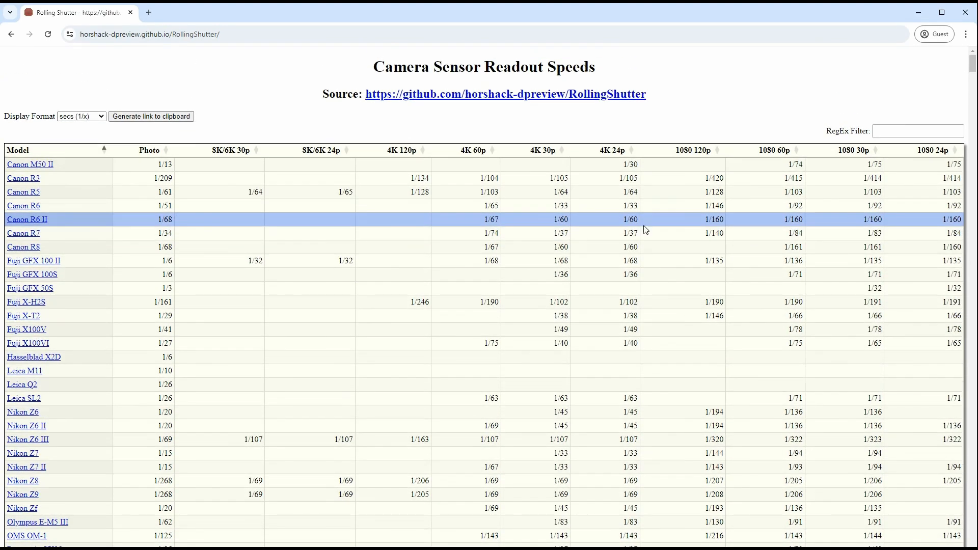
mouse_move(727, 320)
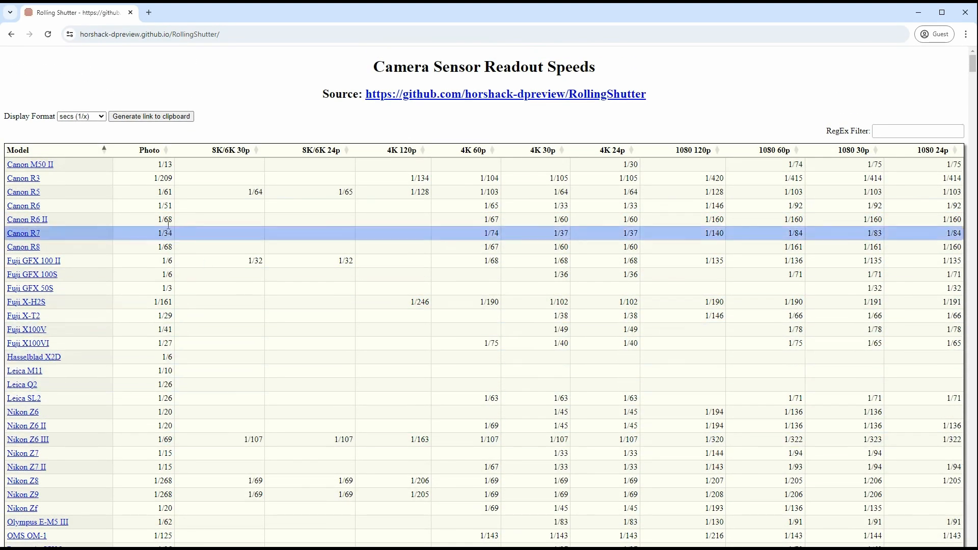
mouse_move(155, 267)
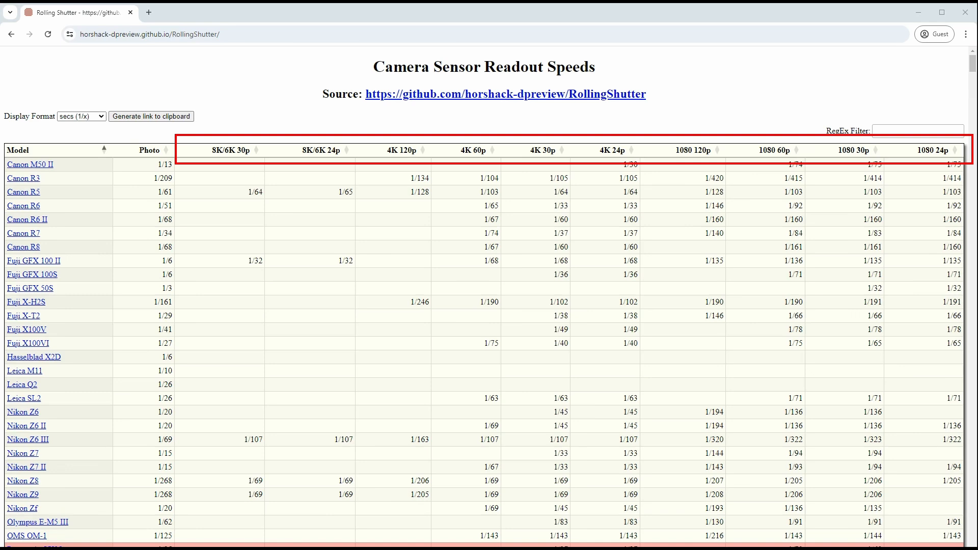
left_click(164, 150)
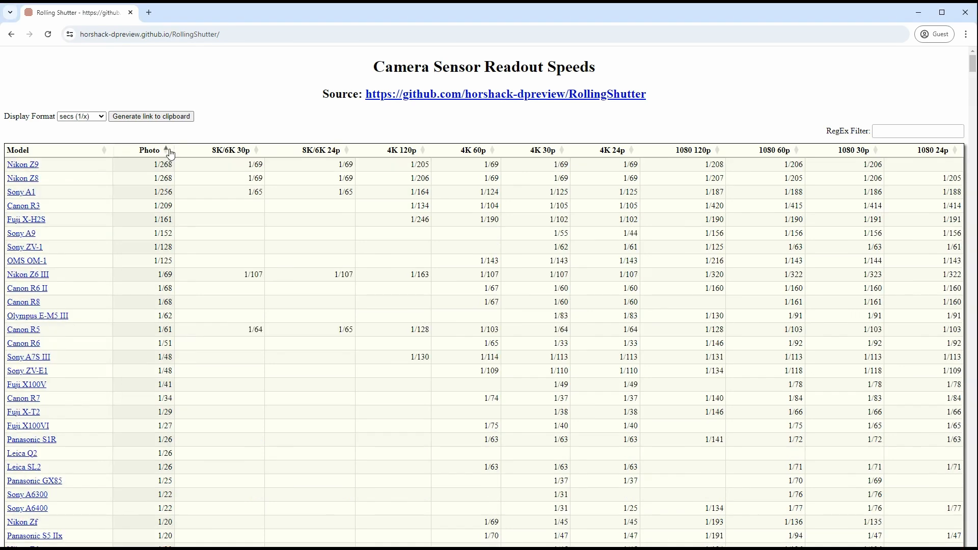
left_click(102, 150)
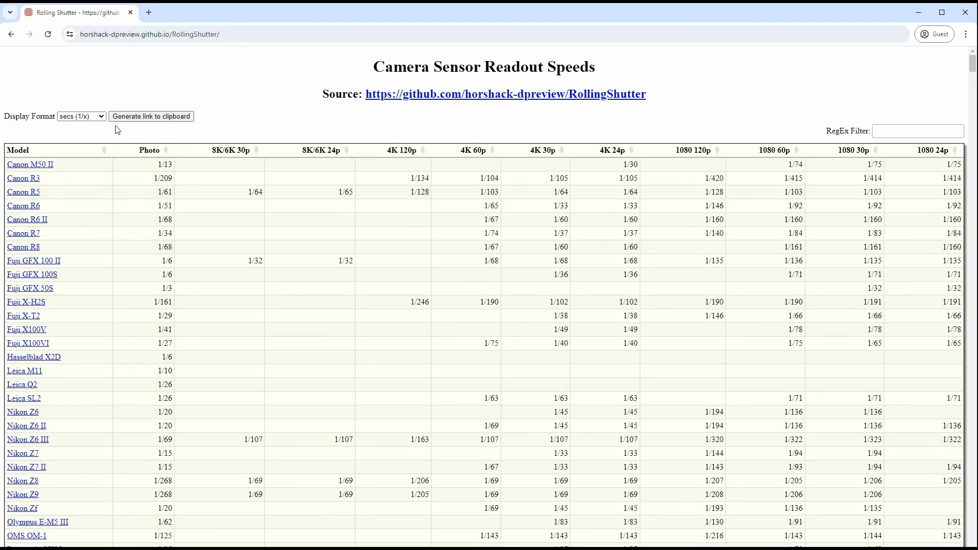
left_click(81, 116)
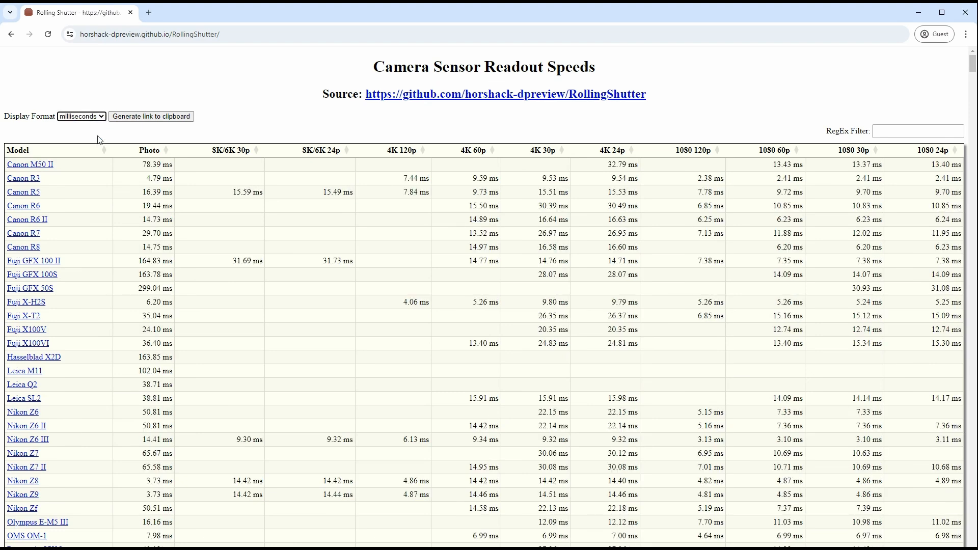
left_click(81, 116)
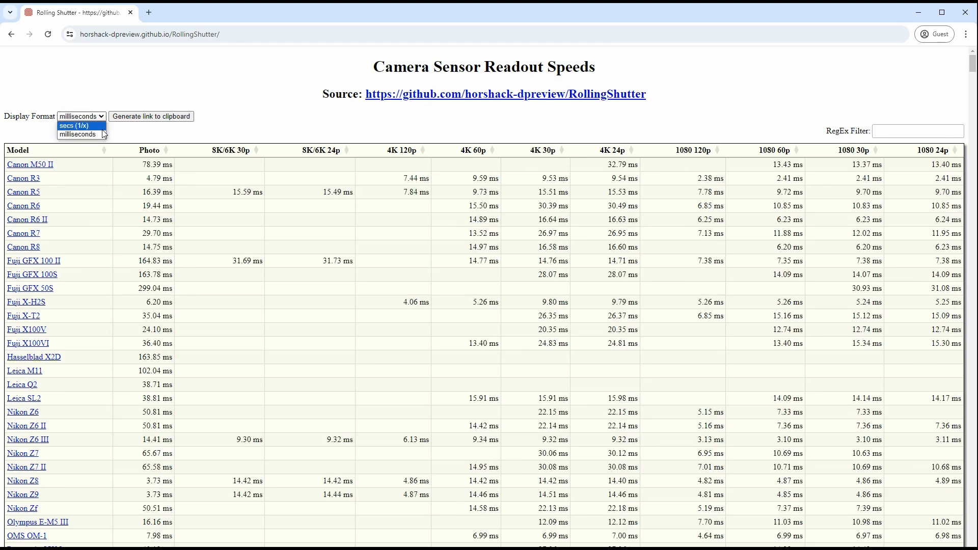
left_click(76, 125)
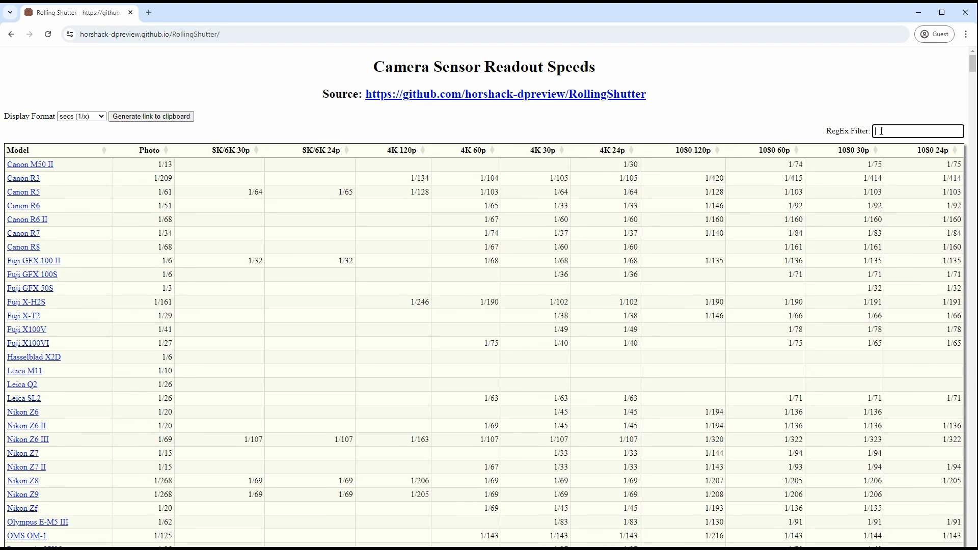
Step: Filter models to 'Nikon', copy a shareable link, and sort by photo readout speed
type("Nikon")
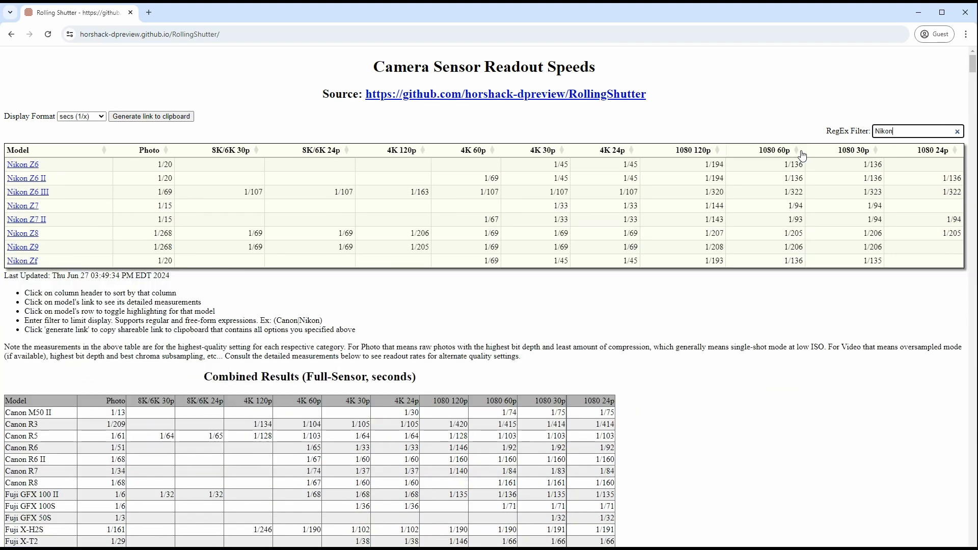
left_click(97, 179)
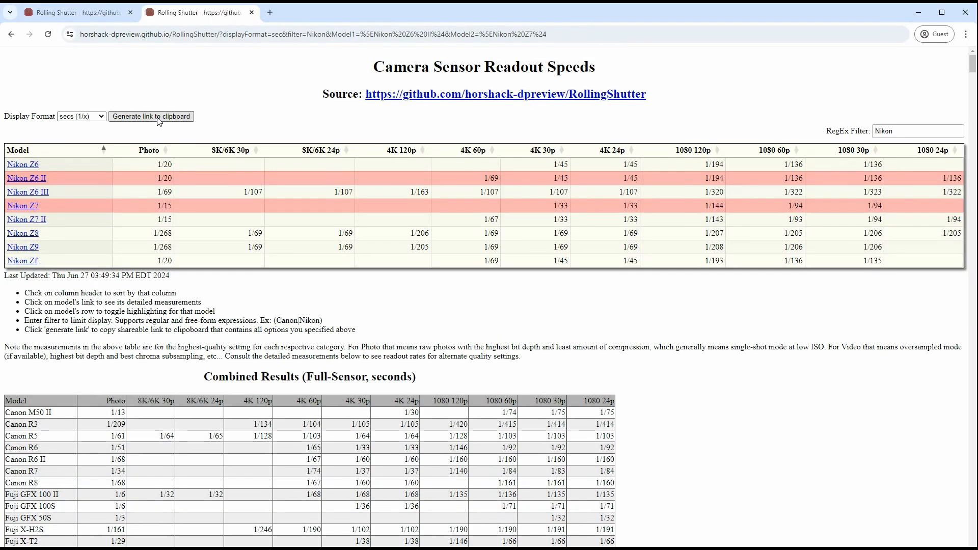
left_click(251, 12)
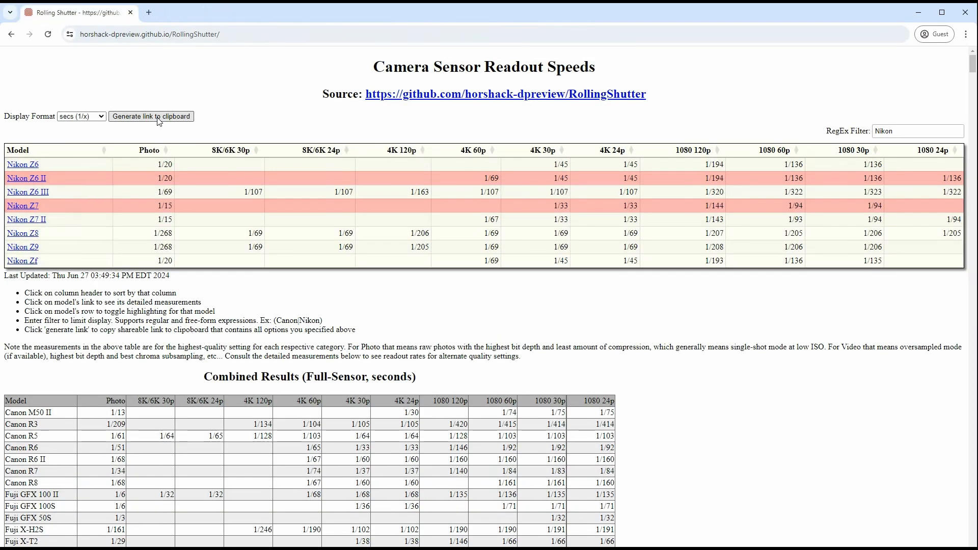
left_click(149, 150)
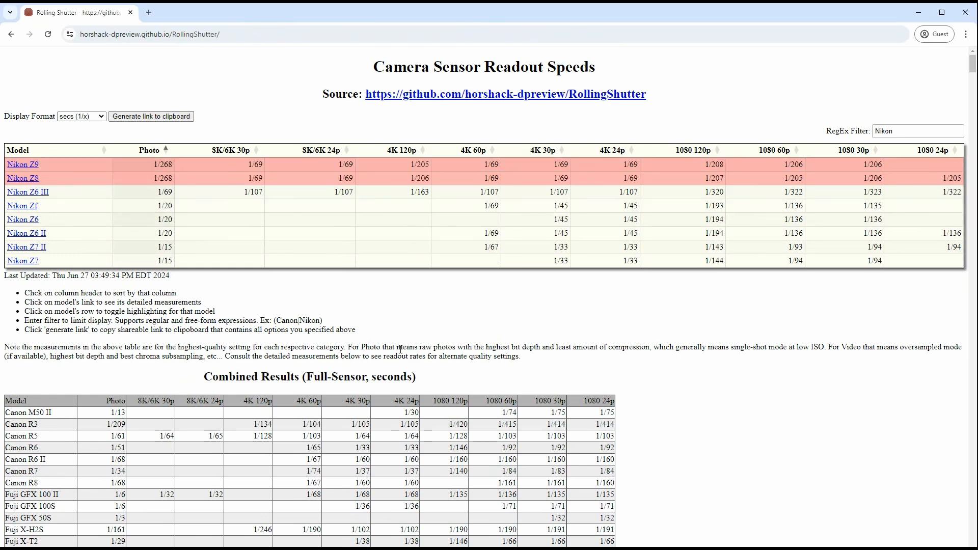
mouse_move(383, 342)
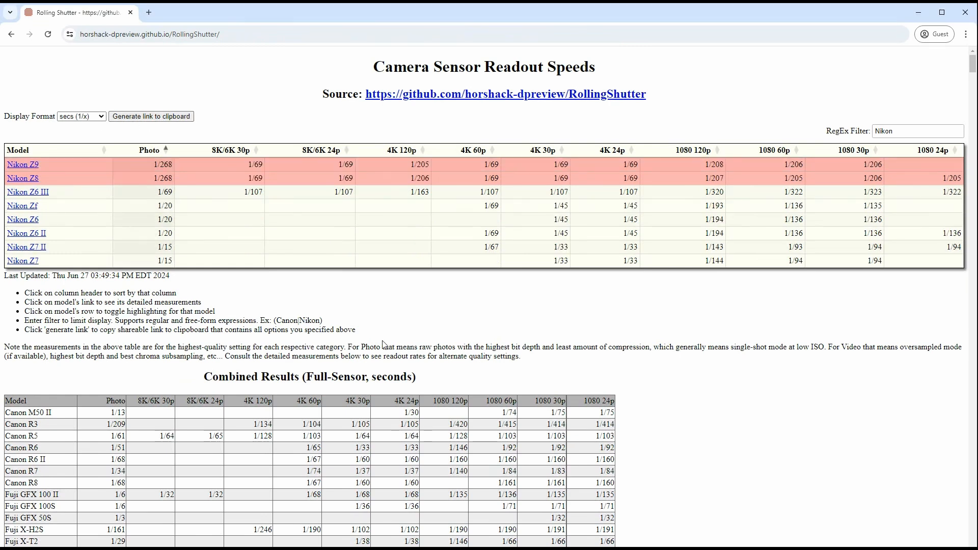
mouse_move(355, 309)
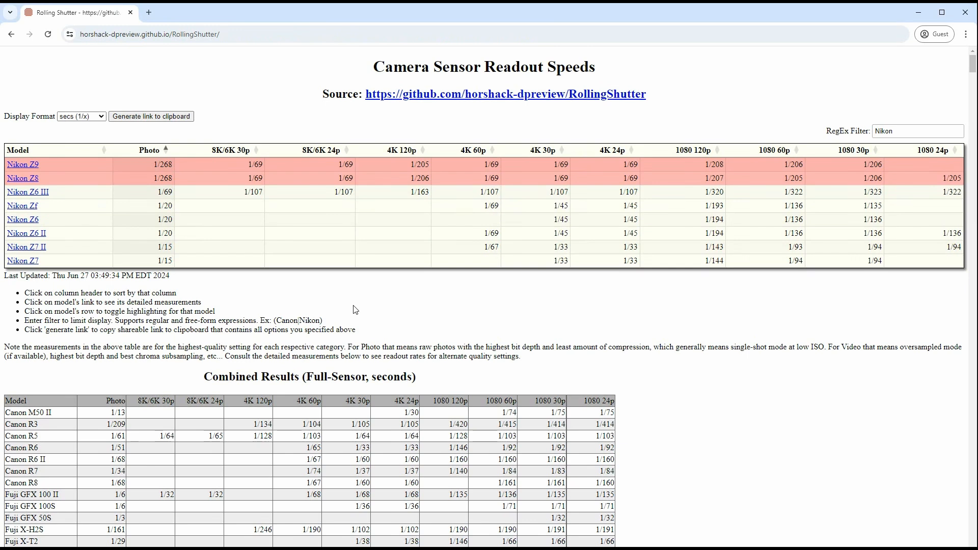
Step: Highlight Z6 III, Zf, Z6 and Z6 II, toggling display between milliseconds and secs (1/x)
left_click(127, 192)
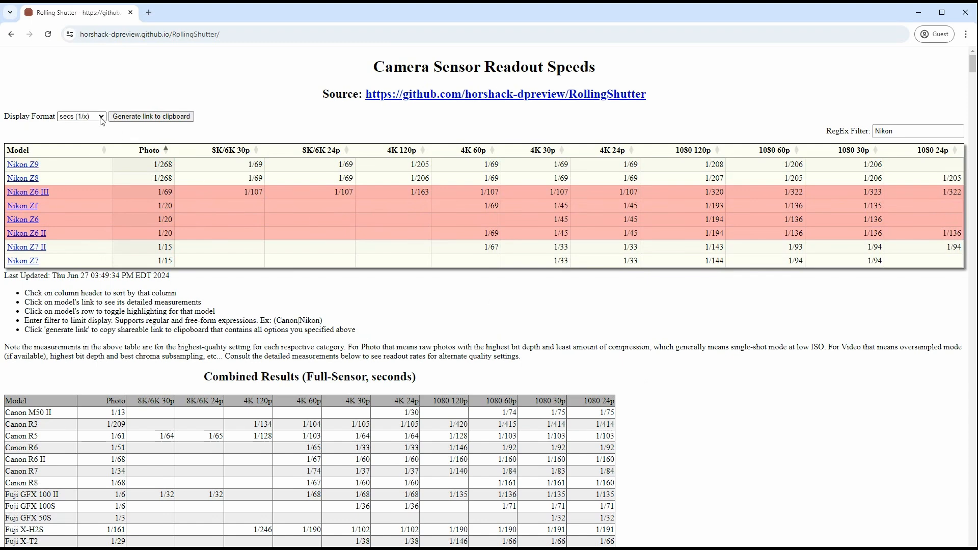
left_click(82, 116)
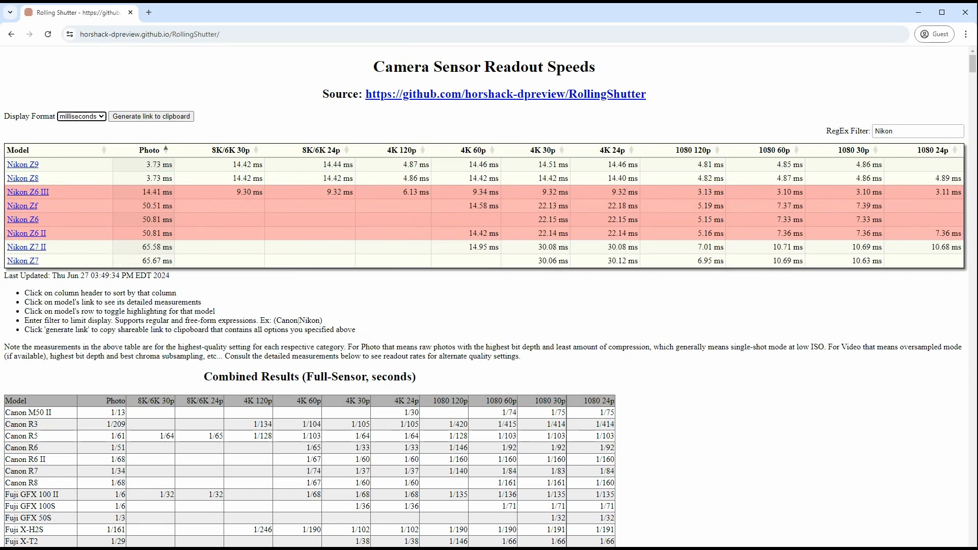
left_click(81, 116)
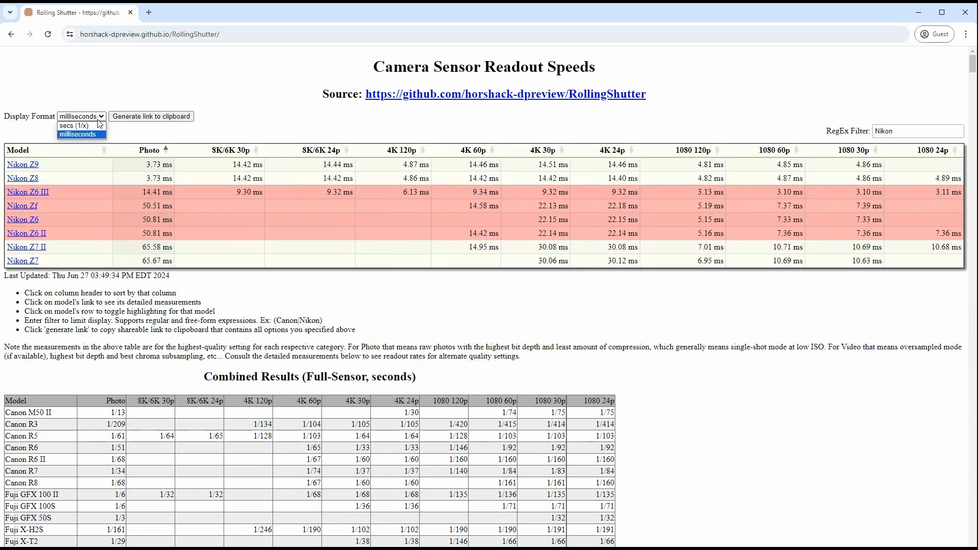
left_click(76, 125)
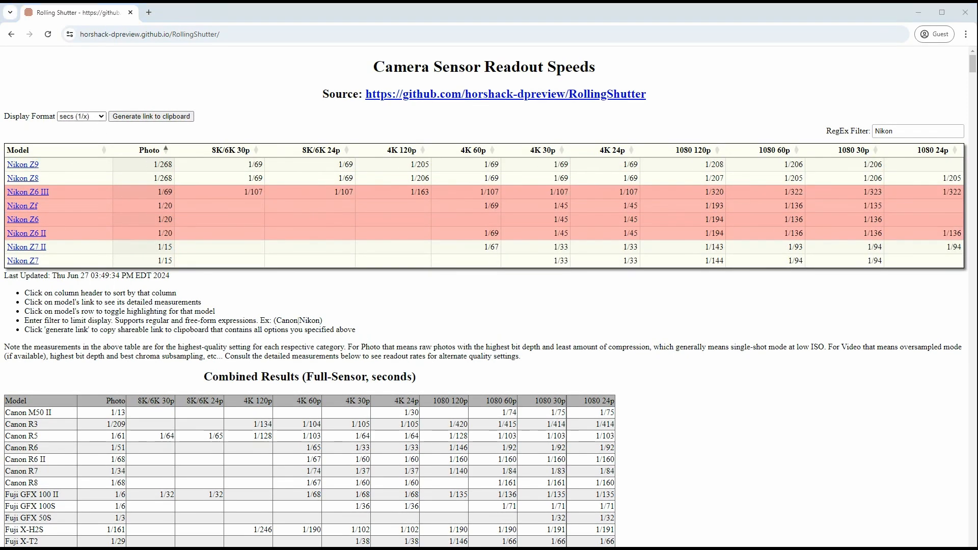
left_click(912, 131)
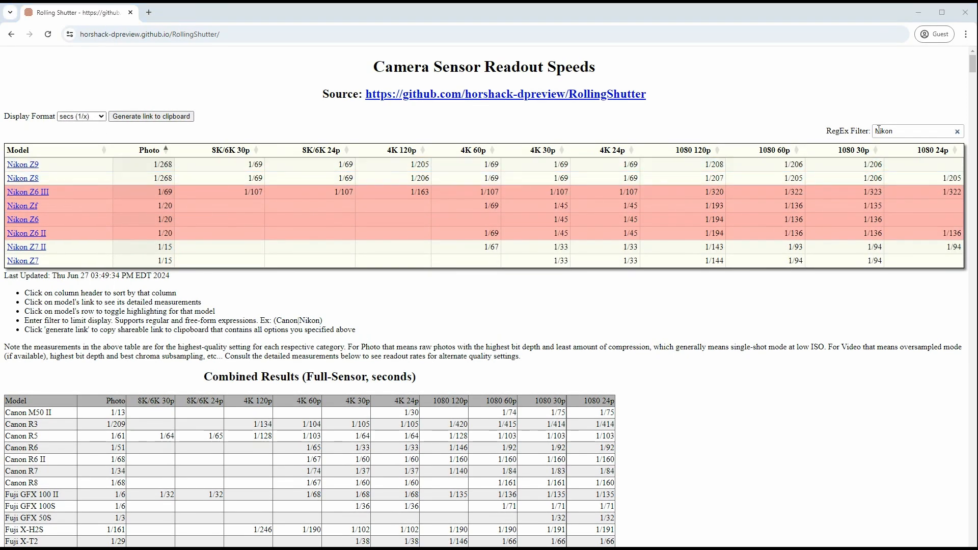
Step: Change the RegEx Filter to '(Nikon|S5)', show fractions of a second, and highlight rows
type("(Nikon|S5)")
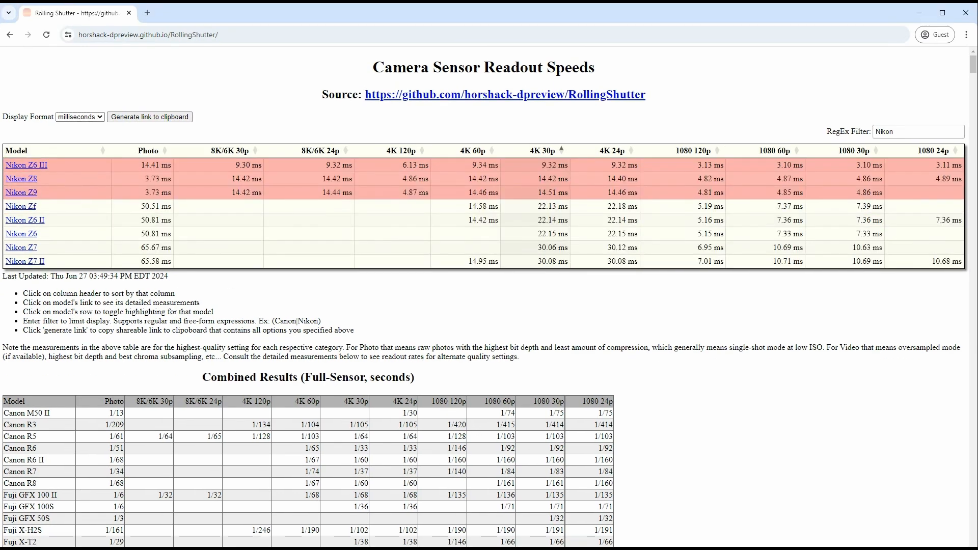
left_click(79, 116)
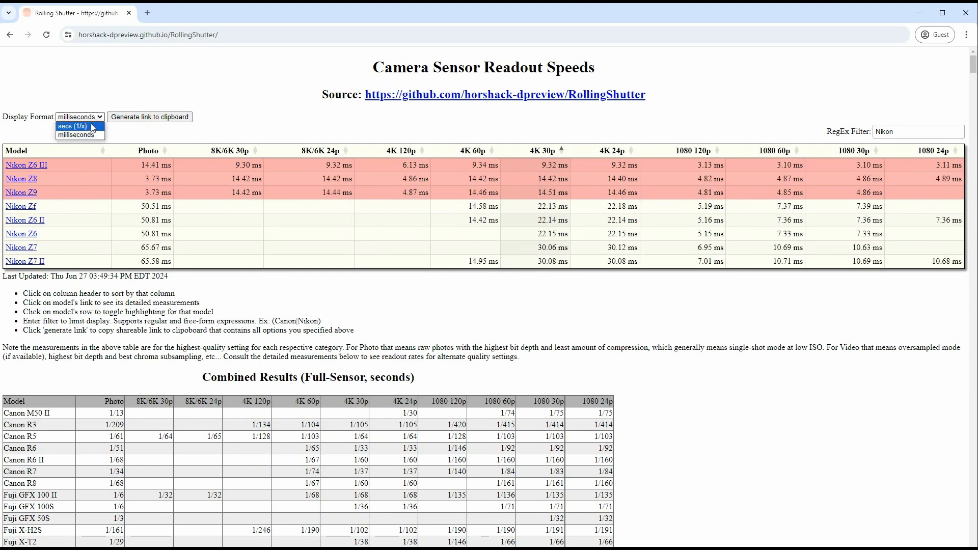
left_click(79, 127)
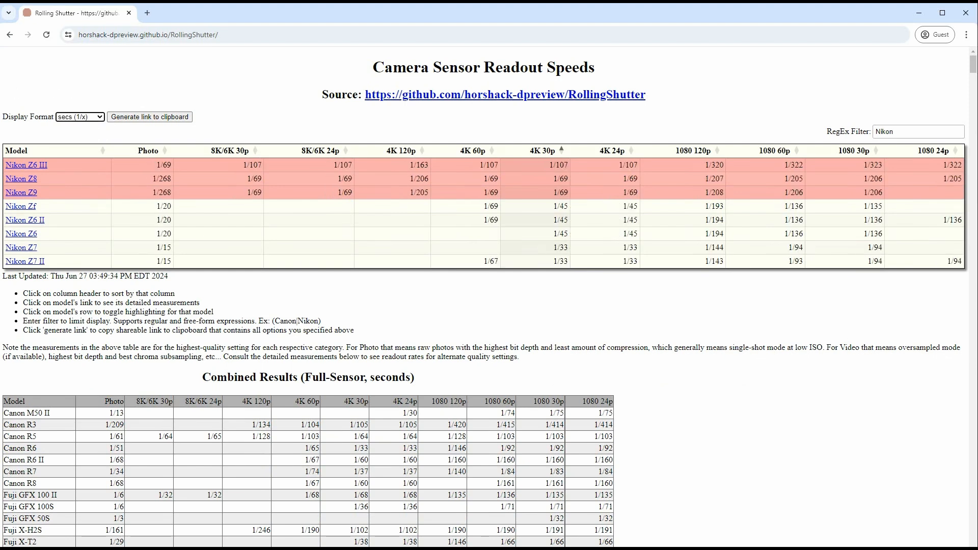
left_click(80, 116)
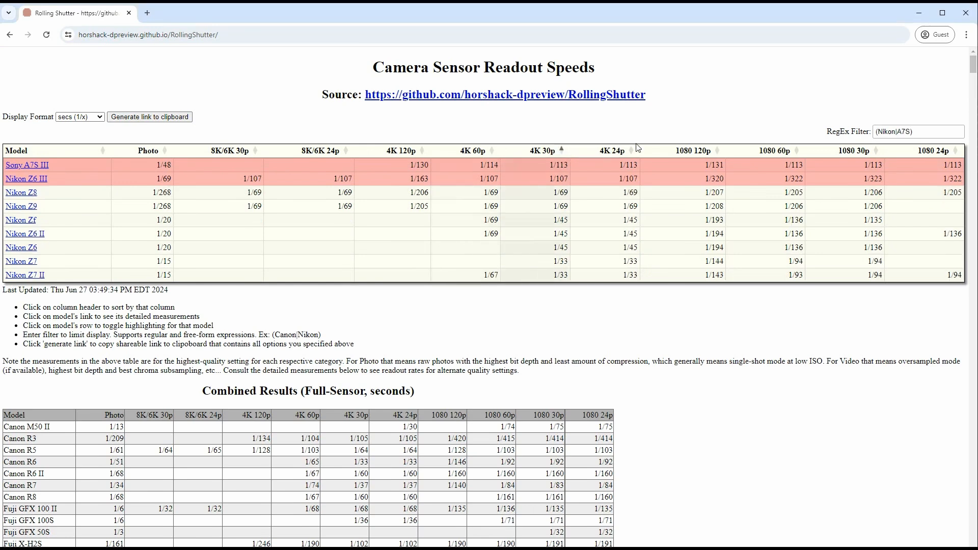
left_click(633, 150)
type("R6")
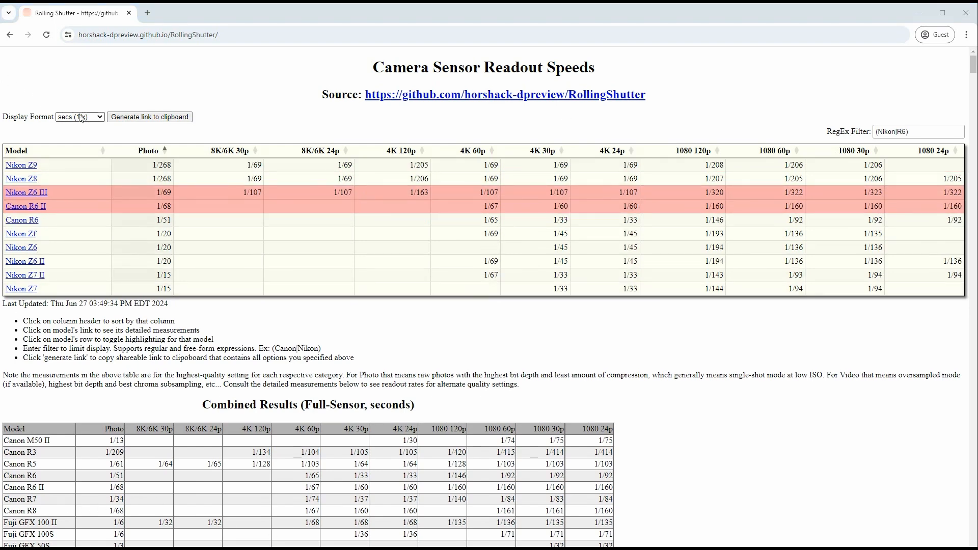
Step: Switch Display Format to milliseconds, then back to secs (1/x) fractions
left_click(80, 116)
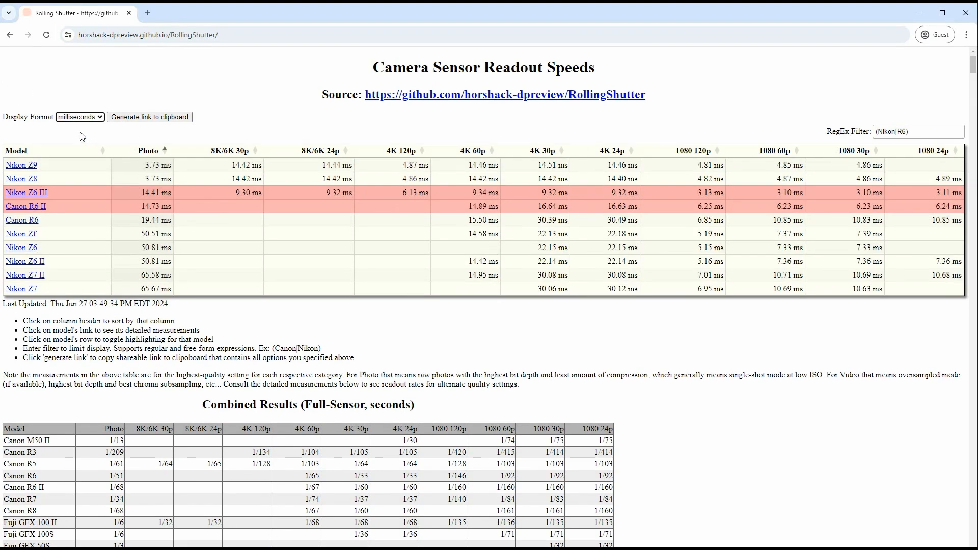
mouse_move(69, 113)
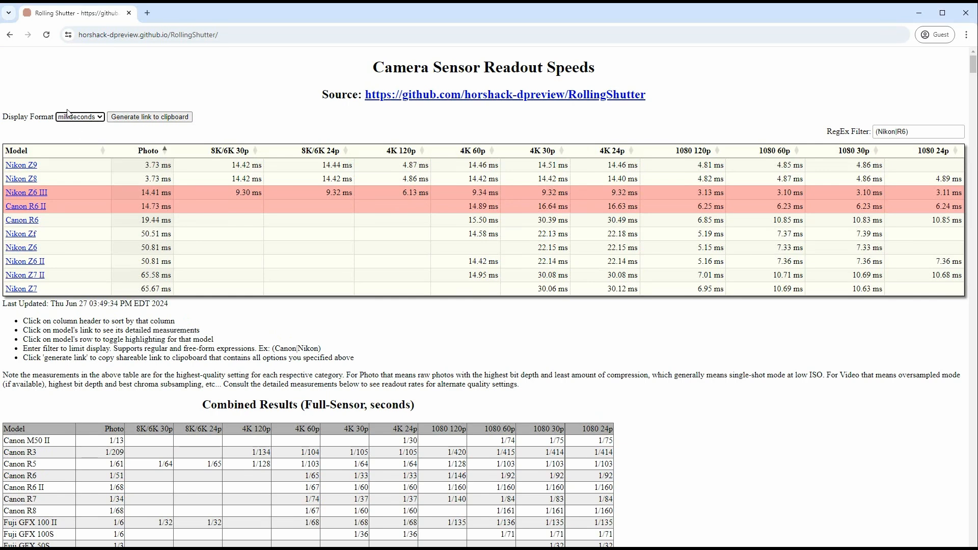
left_click(79, 117)
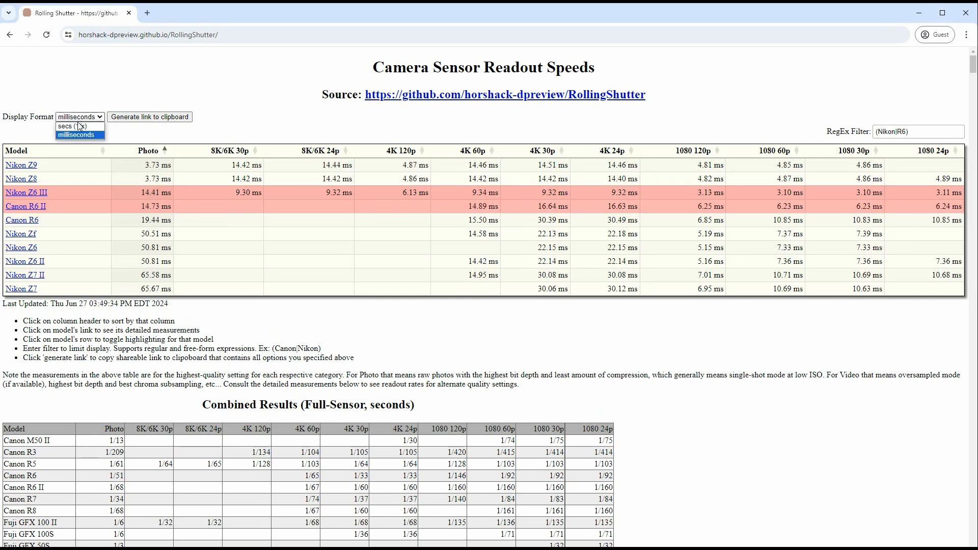
left_click(71, 126)
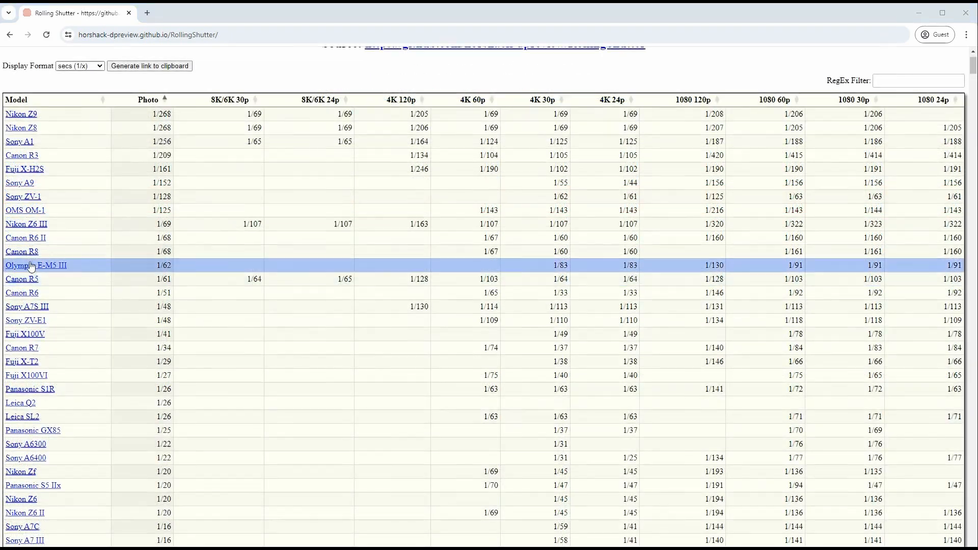
Step: Open the Nikon Z6 III detailed measurements and scroll through its per-mode table
left_click(23, 224)
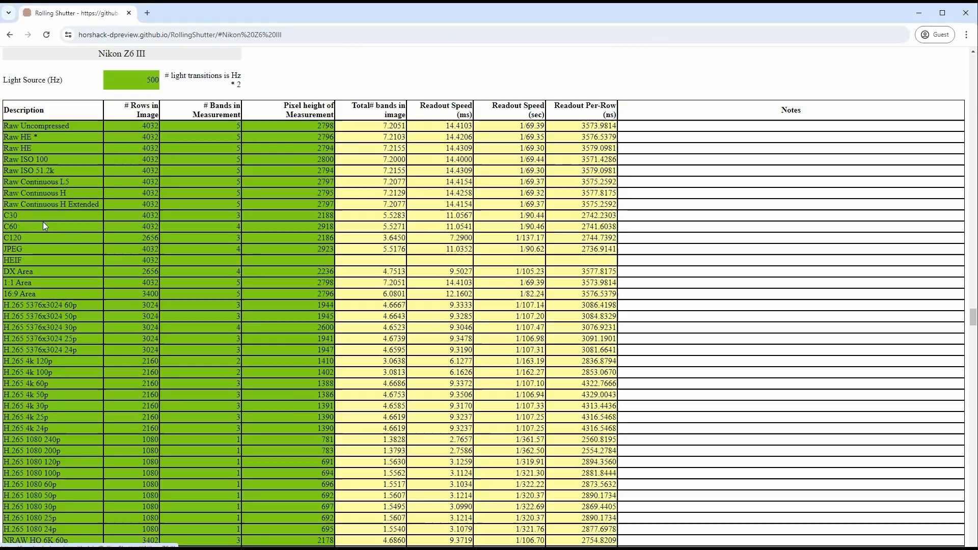
scroll("down", 3)
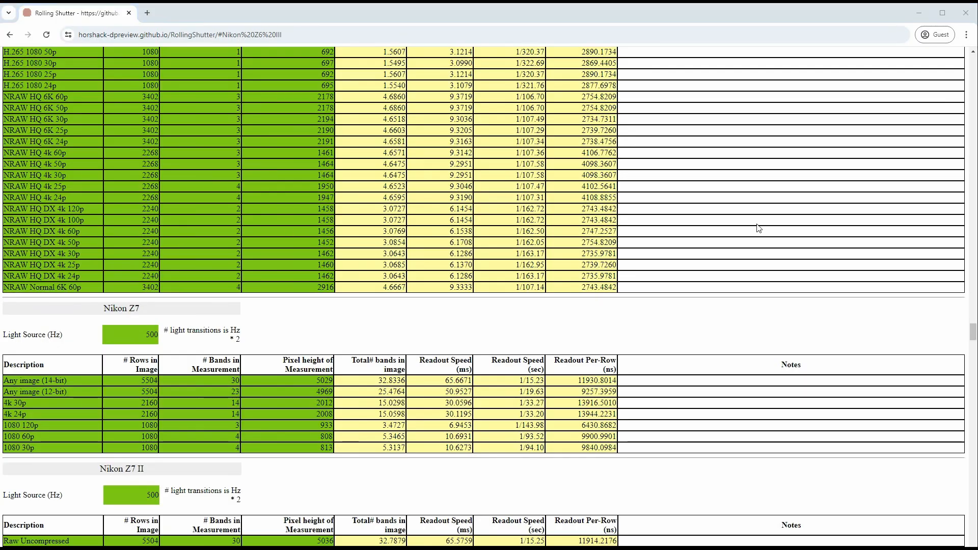
scroll("up", 3)
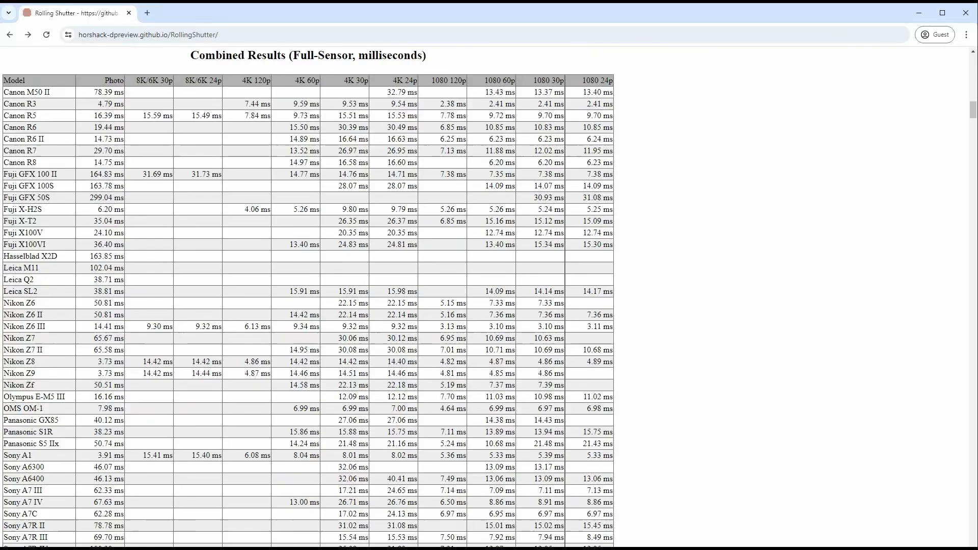
Step: Scroll the Combined Results, mark the Nikon Z6 III row, and follow the Source GitHub link
scroll("down", 3)
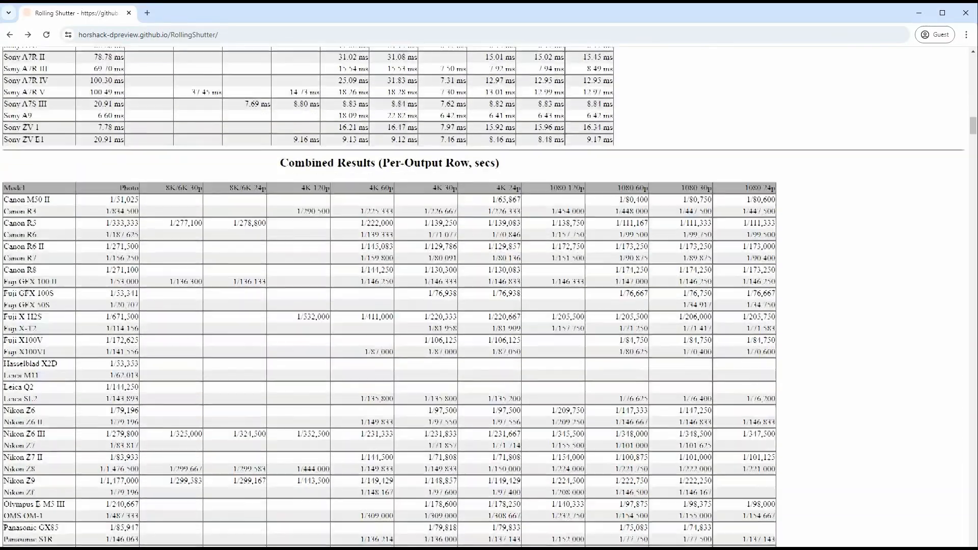
scroll("down", 3)
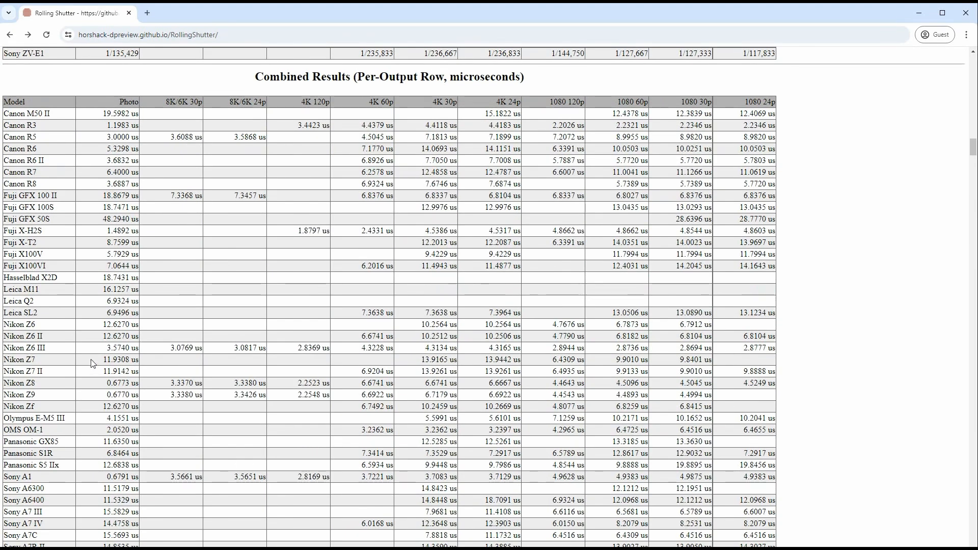
double_click(119, 383)
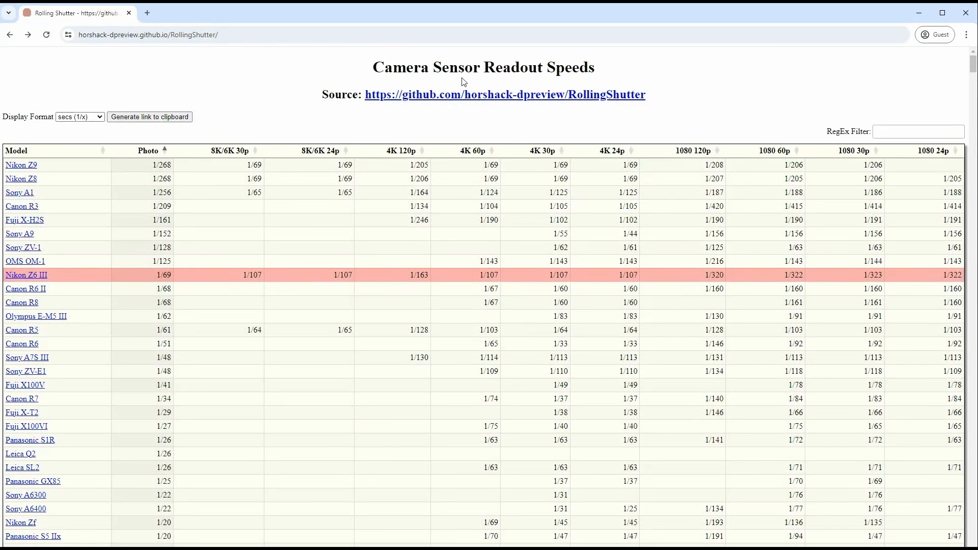
left_click(504, 95)
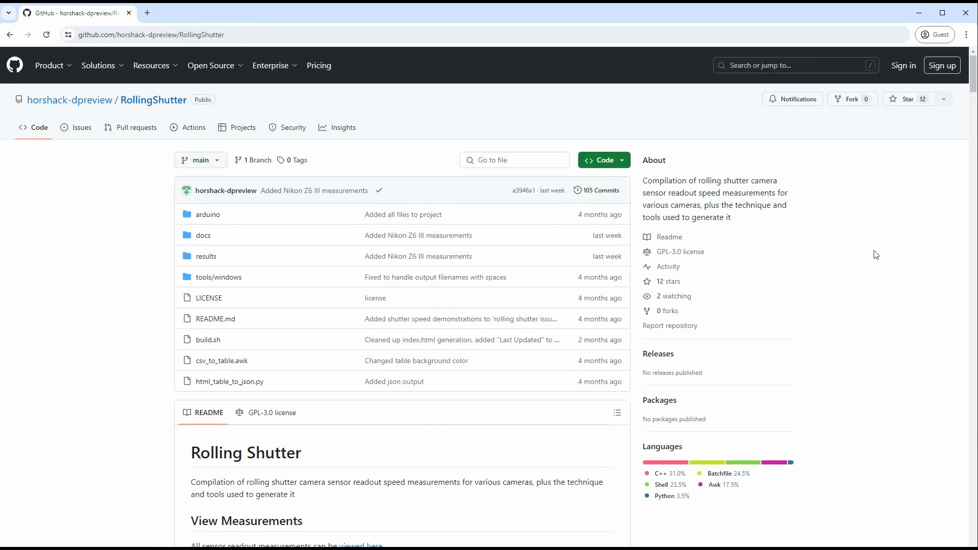
Step: Scroll the README past the methodology to the Camera Submission How-To Guide's One-Time Setup
scroll("down", 3)
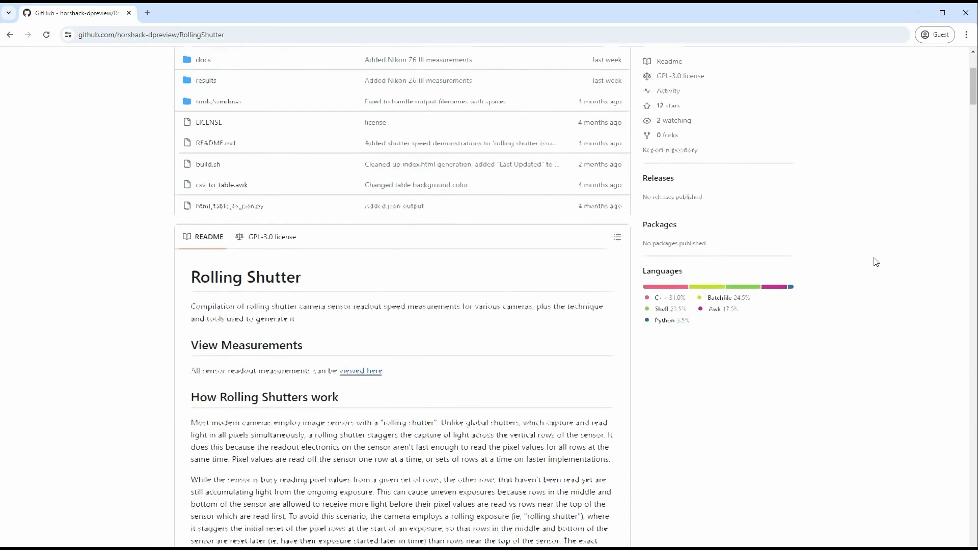
scroll("down", 3)
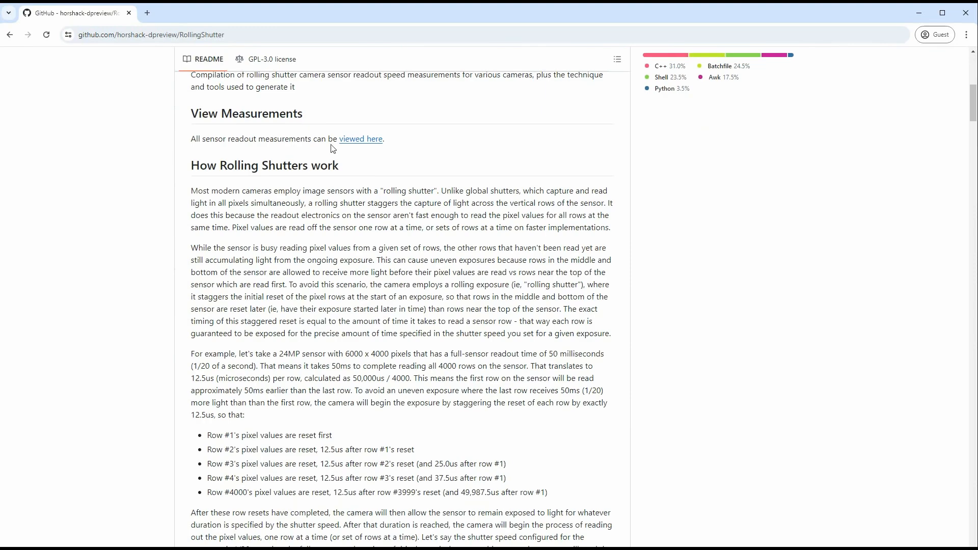
scroll("down", 3)
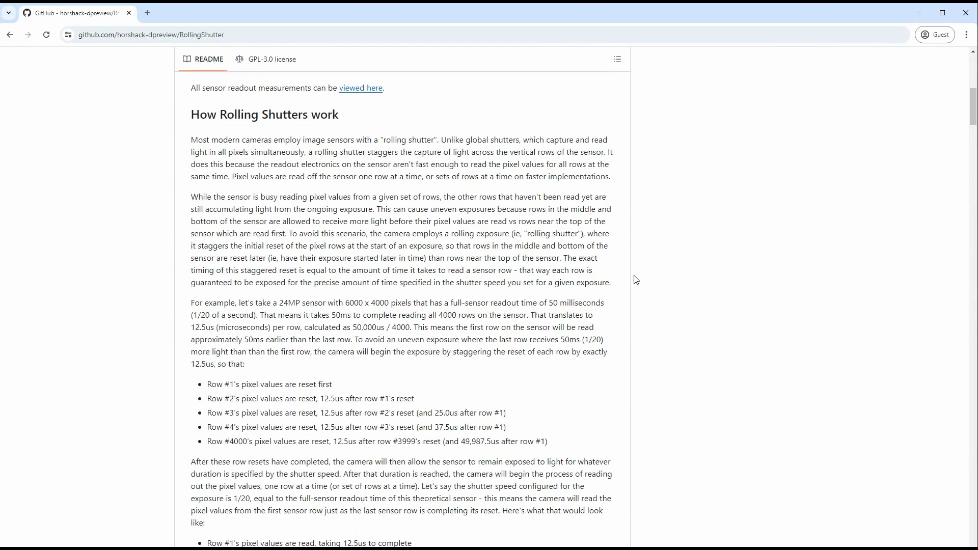
mouse_move(827, 304)
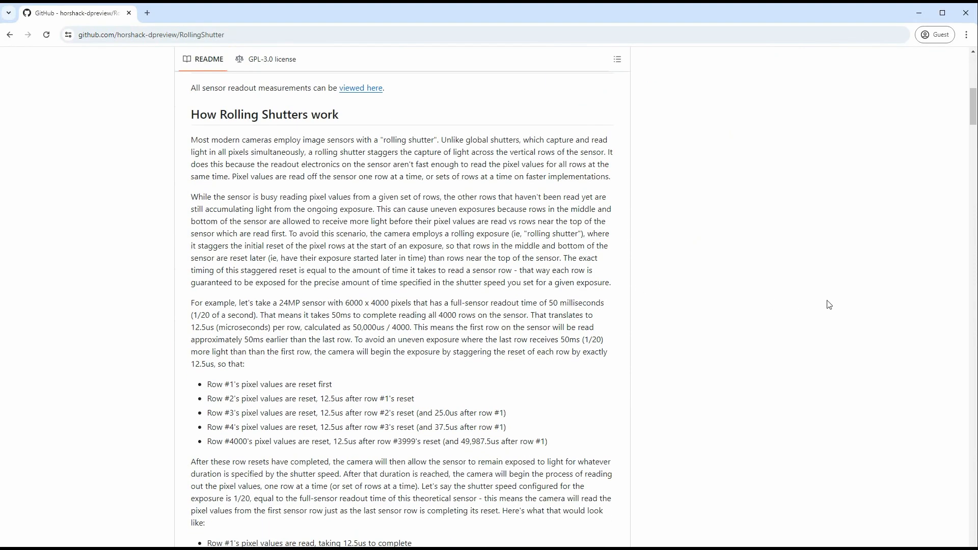
scroll("down", 3)
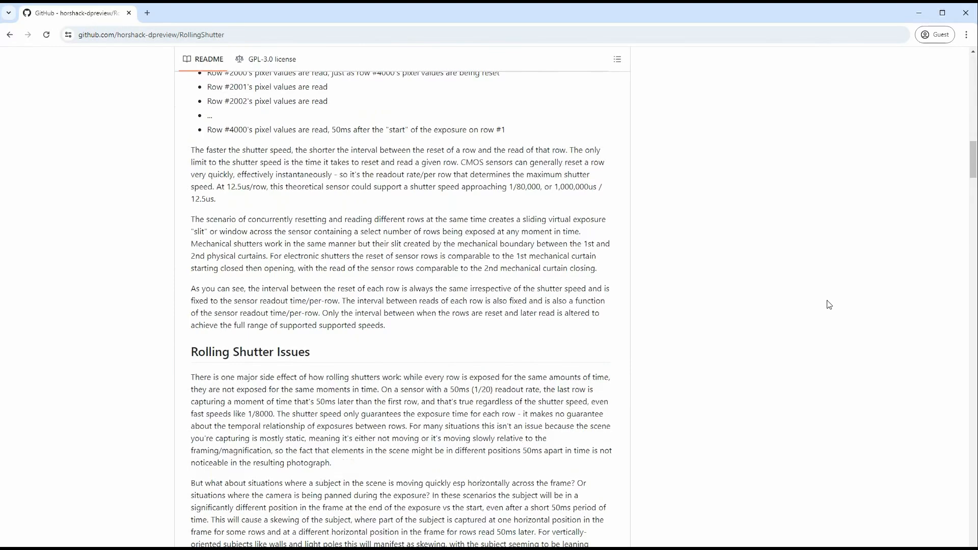
scroll("down", 3)
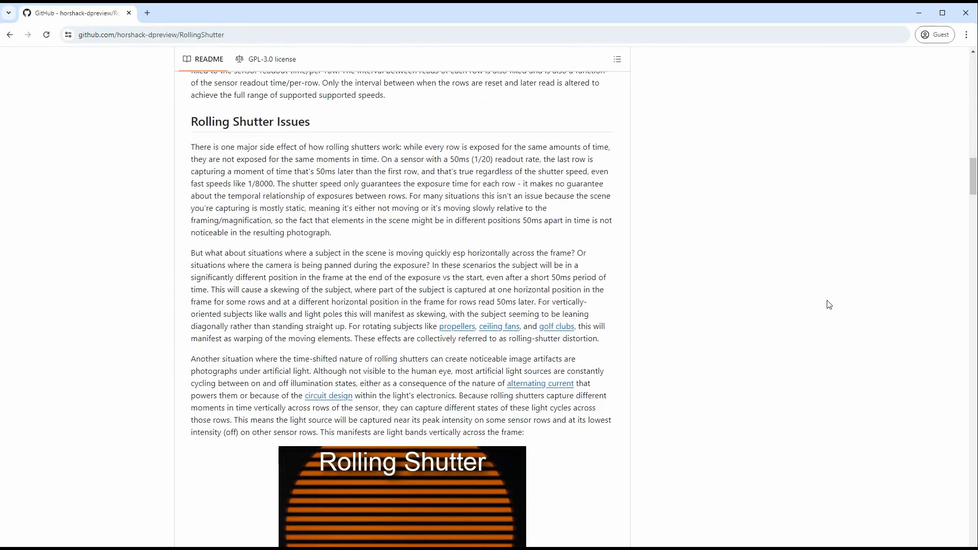
scroll("down", 3)
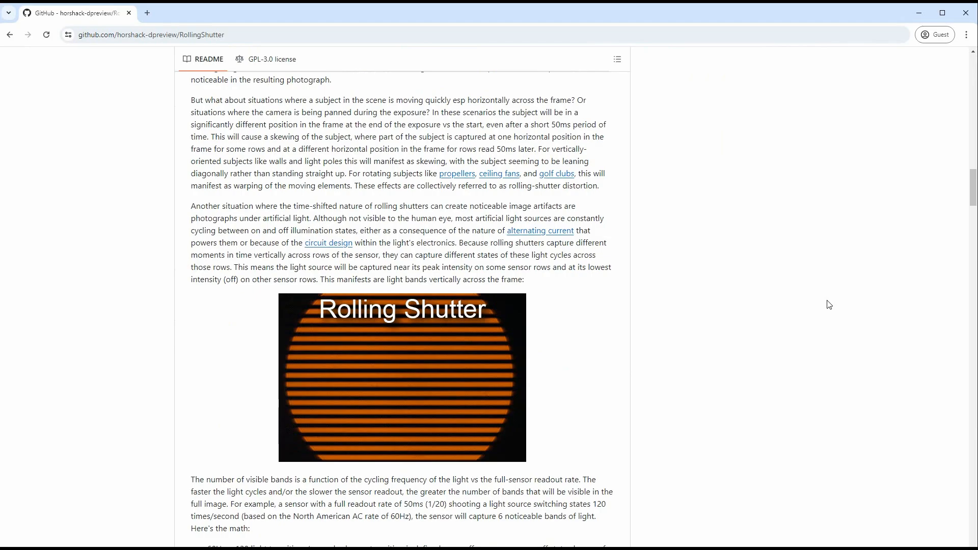
scroll("down", 3)
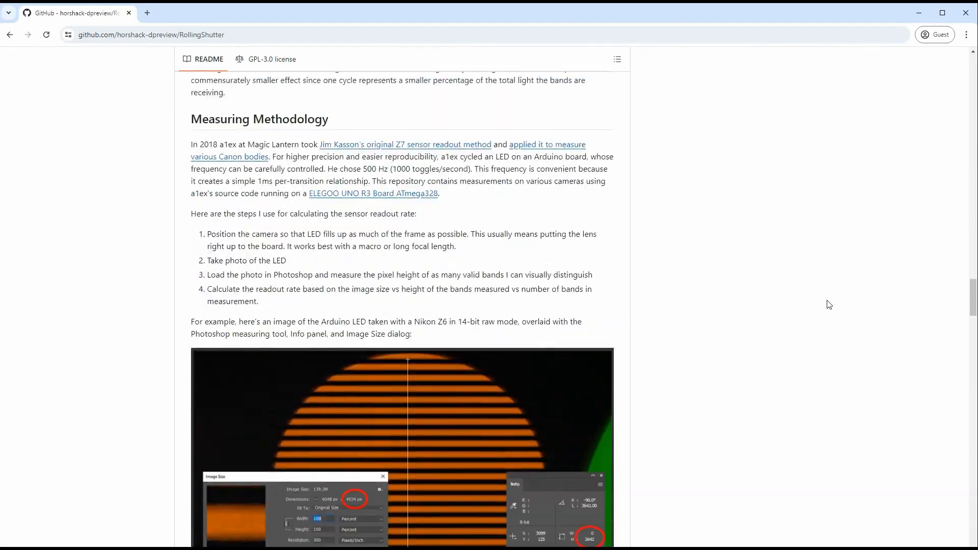
scroll("down", 3)
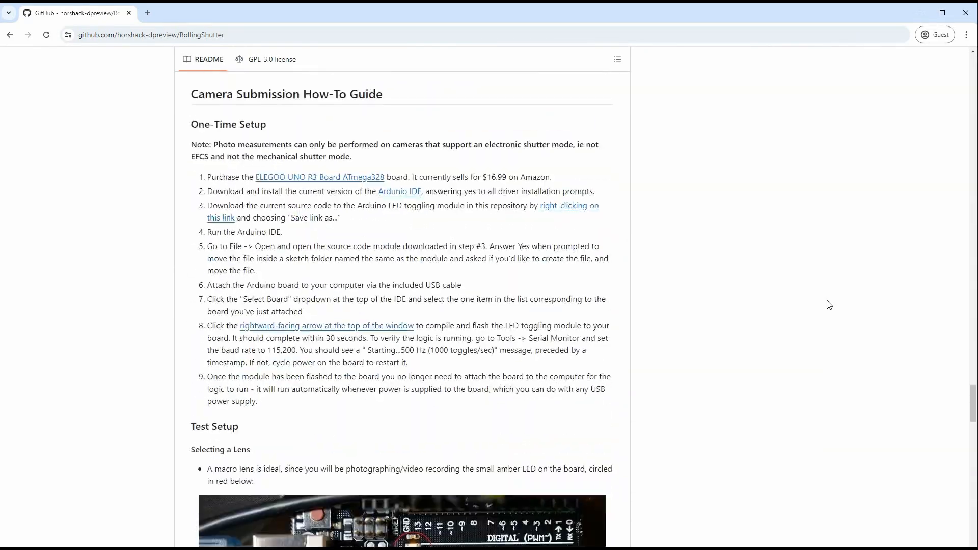
scroll("down", 3)
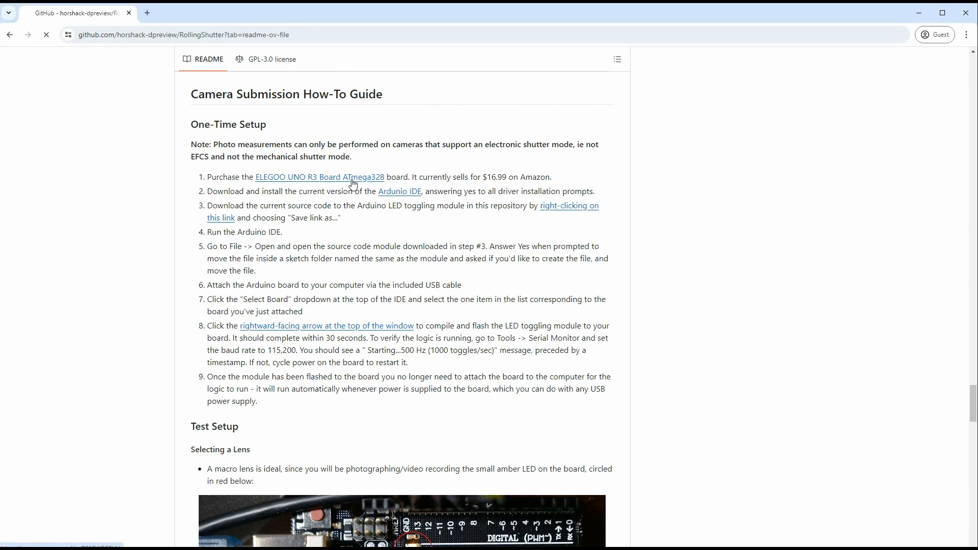
Step: Return to the repository files and open arduino/led_rolling_shutter.ino, scrolling into its code
left_click(317, 177)
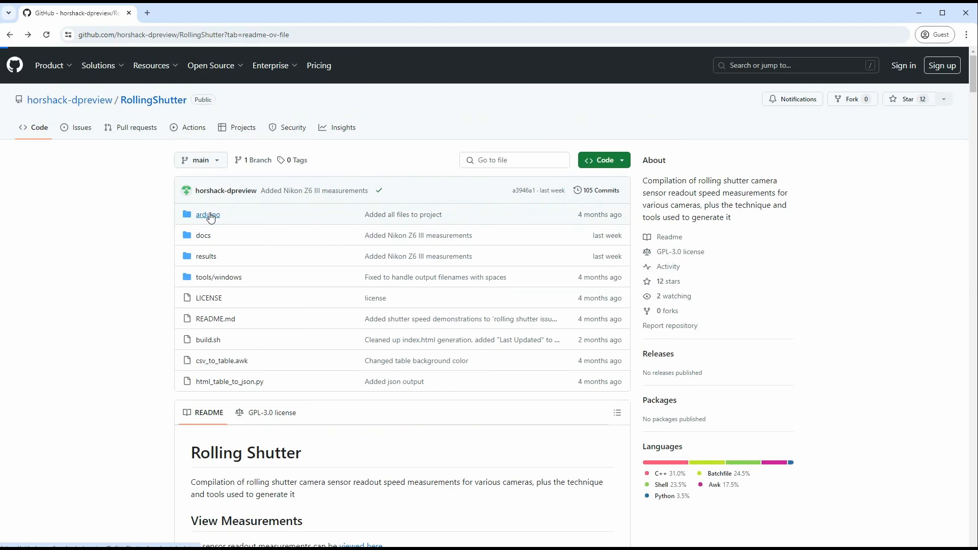
left_click(207, 214)
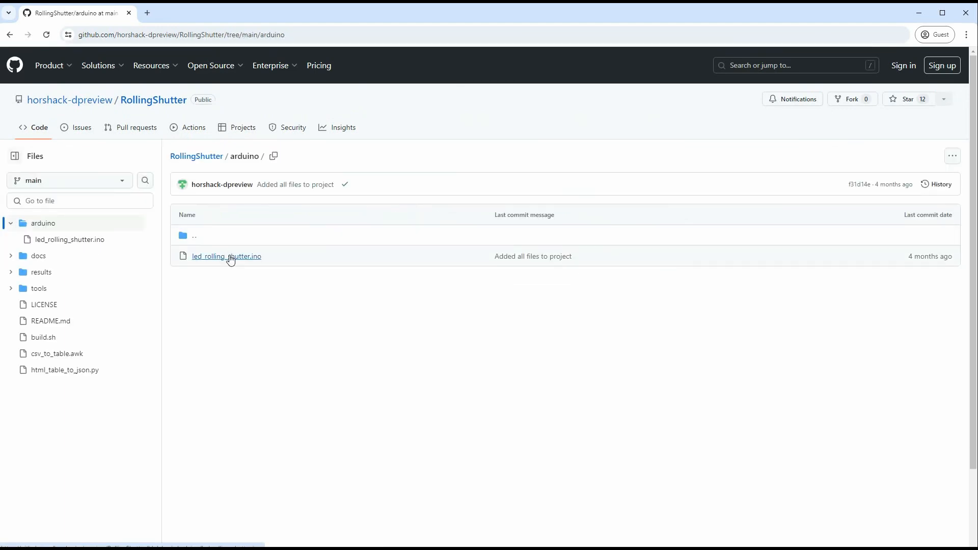
left_click(226, 257)
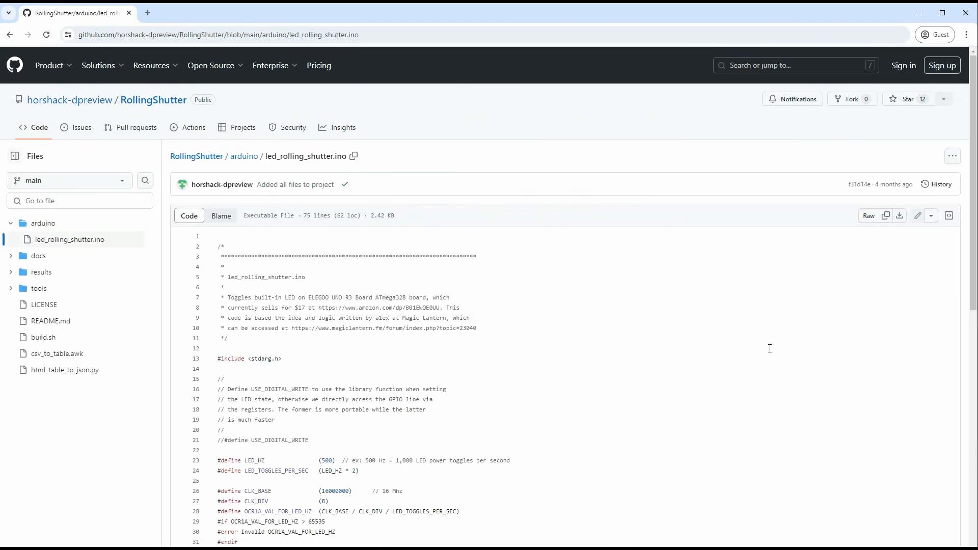
scroll("down", 3)
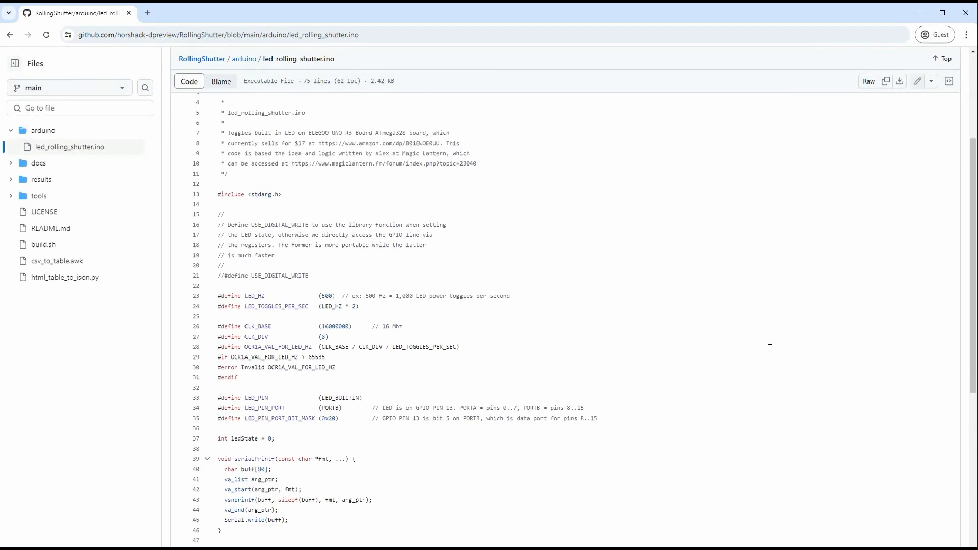